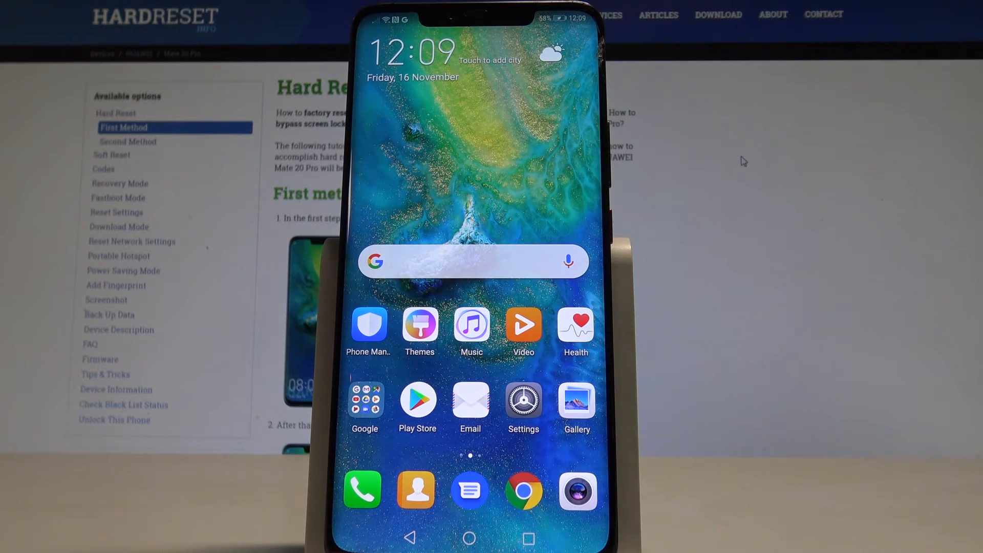
Run Phone Manager's OPTIMISE to raise the health score from 99 to 100, then go home
left_click(369, 324)
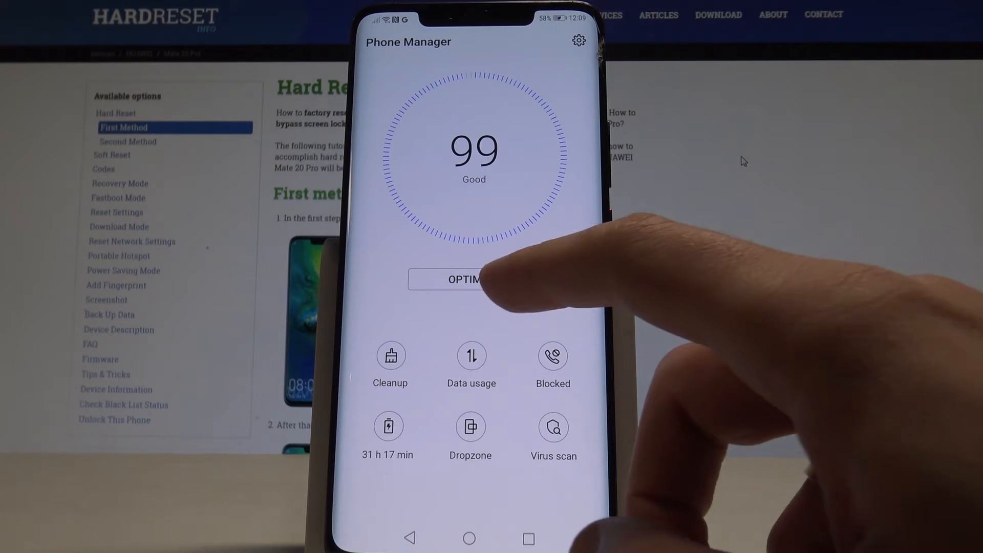
left_click(470, 279)
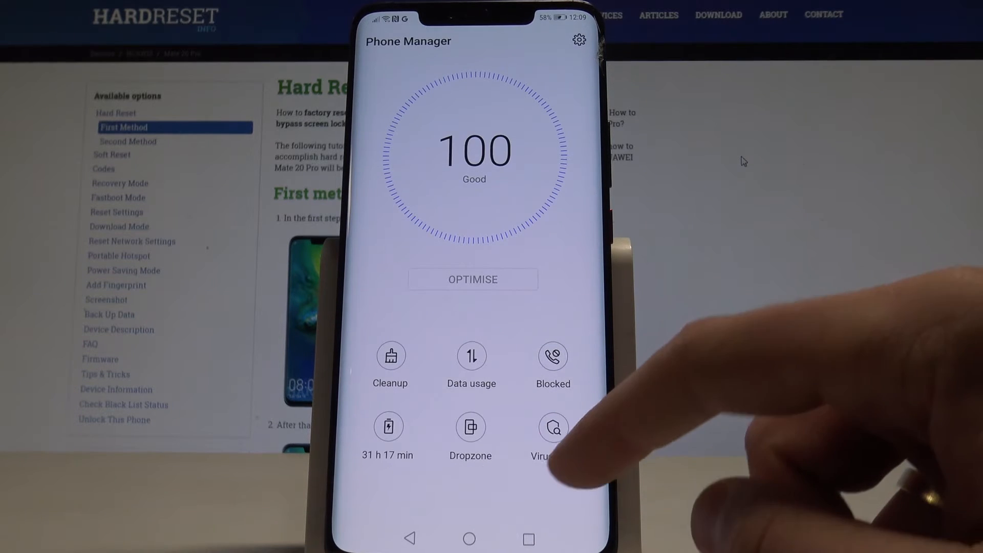
left_click(553, 427)
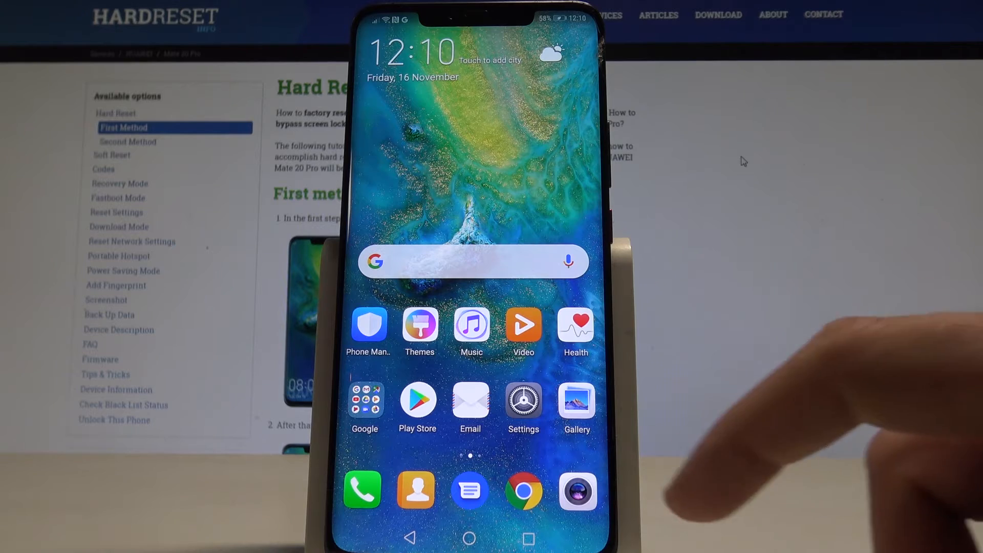
Open Settings and go to Smart assistance's Motion control settings
left_click(522, 399)
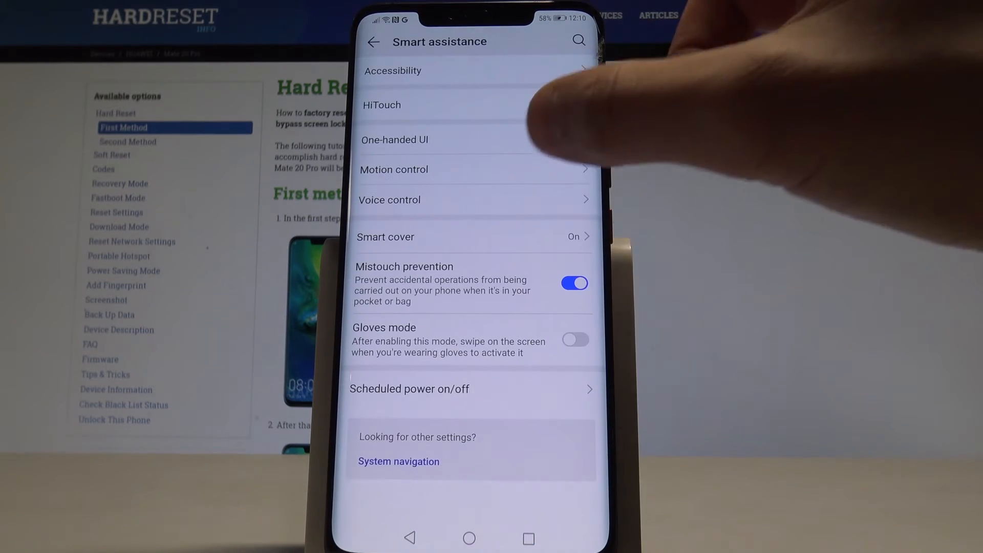
left_click(393, 169)
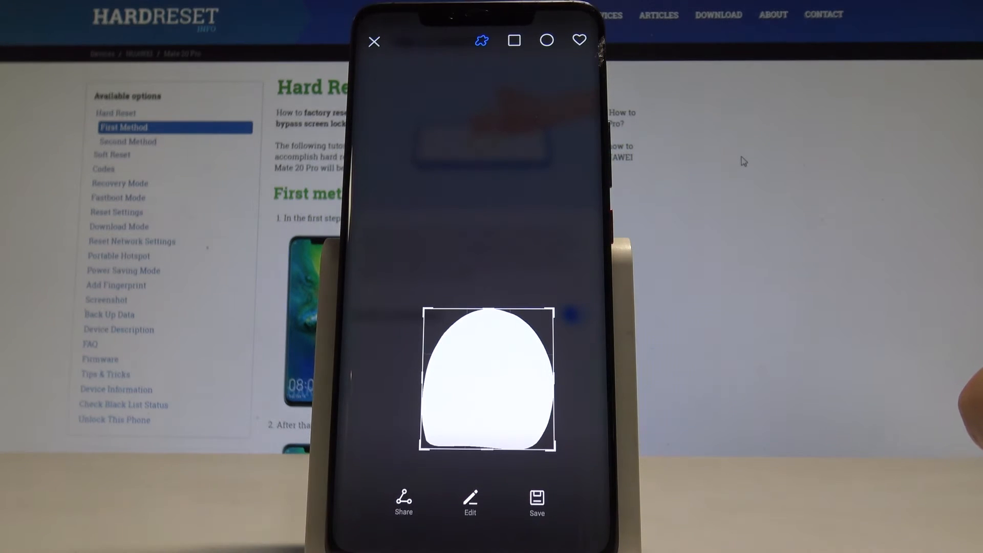
mouse_move(815, 377)
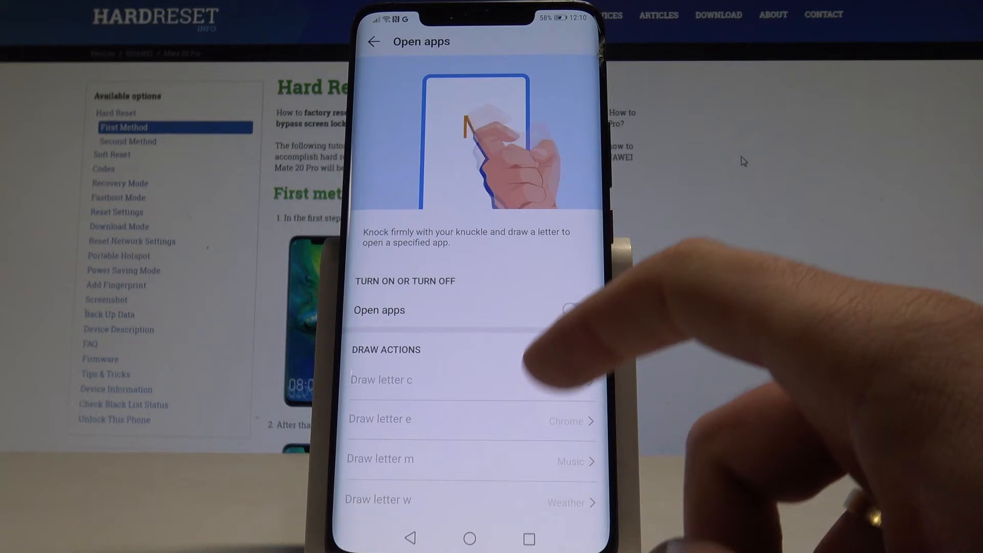
Switch on the knuckle Open apps gesture, view Split screen, and return to Settings
left_click(574, 310)
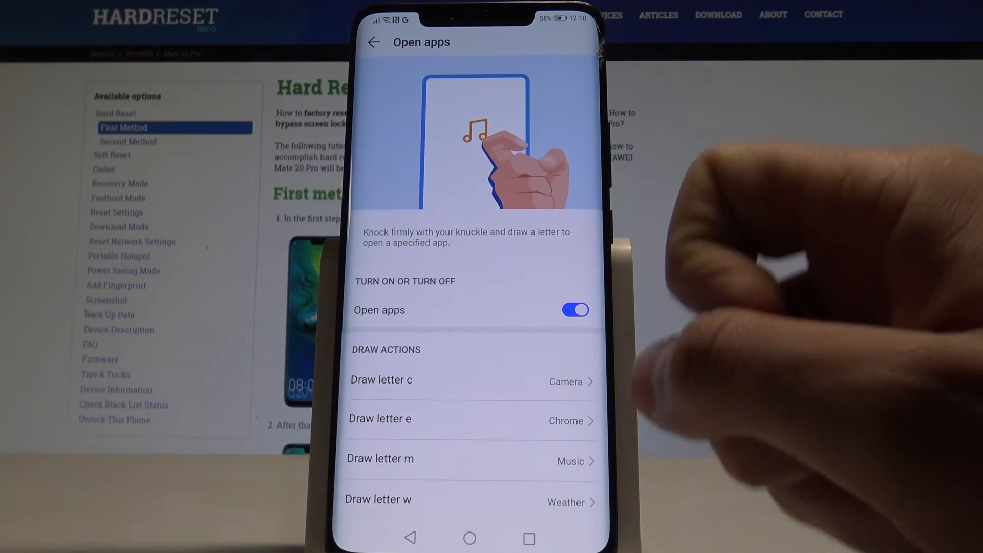
mouse_move(744, 161)
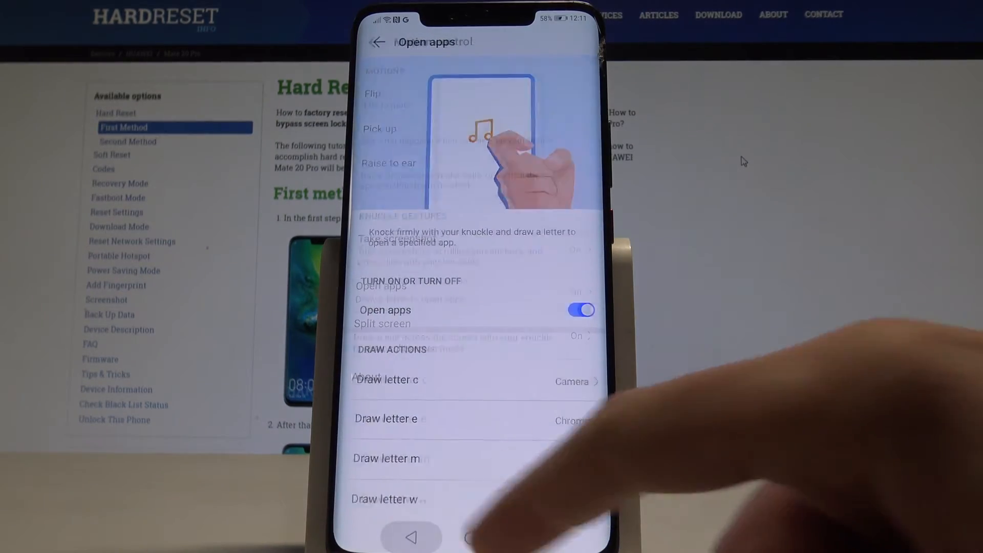
left_click(378, 42)
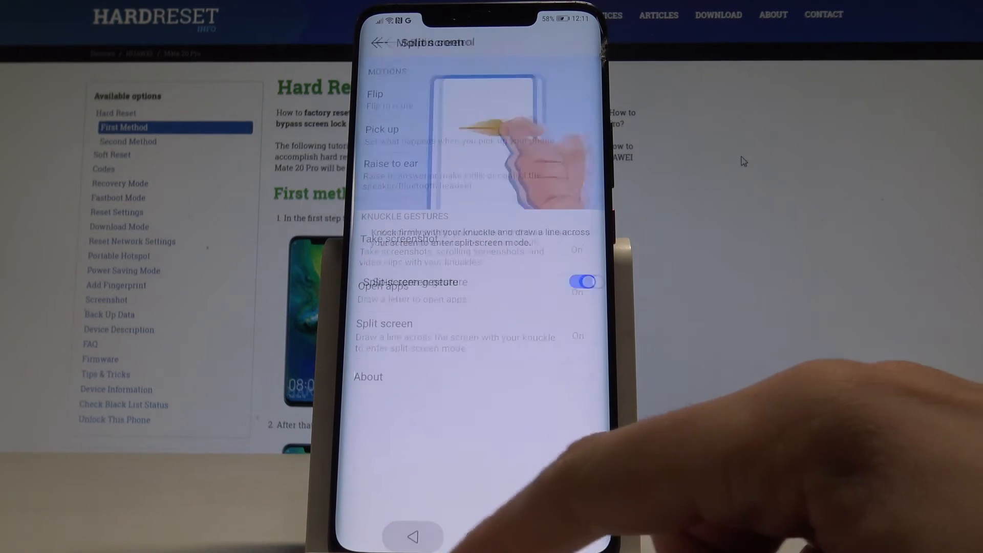
left_click(376, 42)
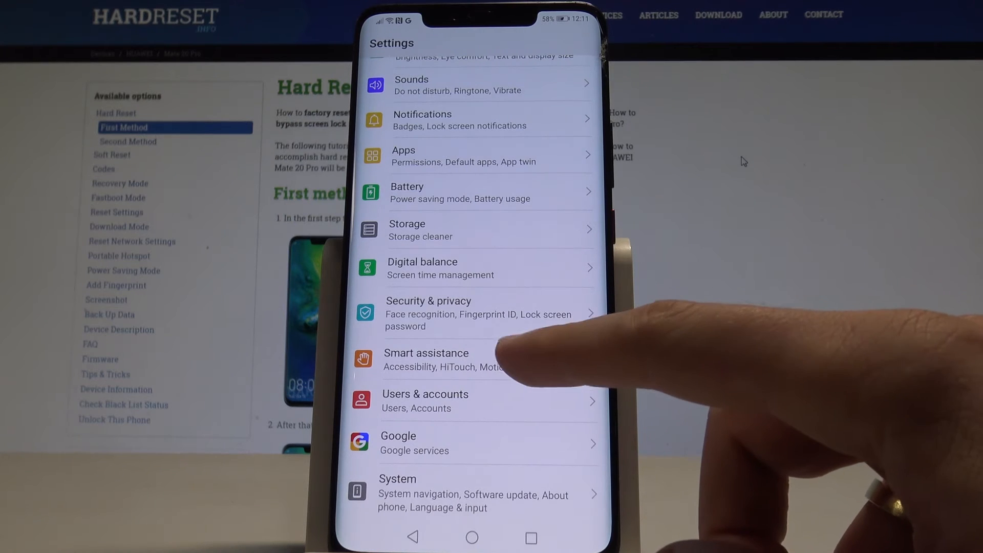
Turn on Gloves mode in Smart assistance and return to the home screen
left_click(427, 360)
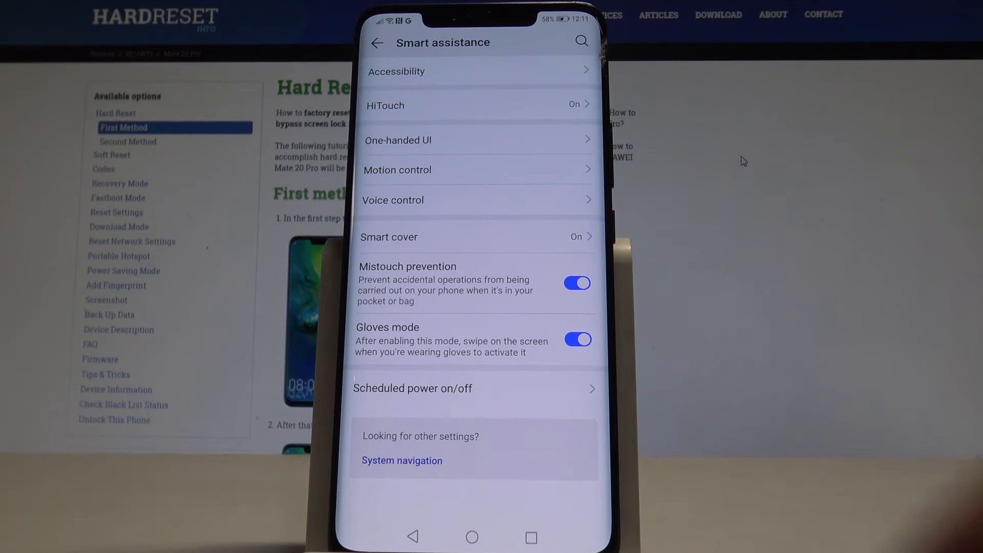
left_click(377, 43)
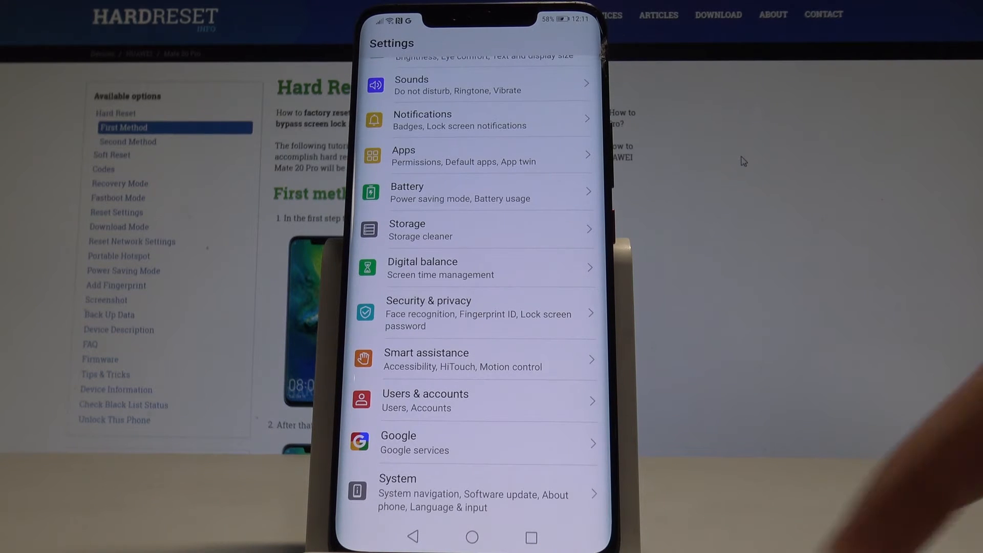
left_click(472, 537)
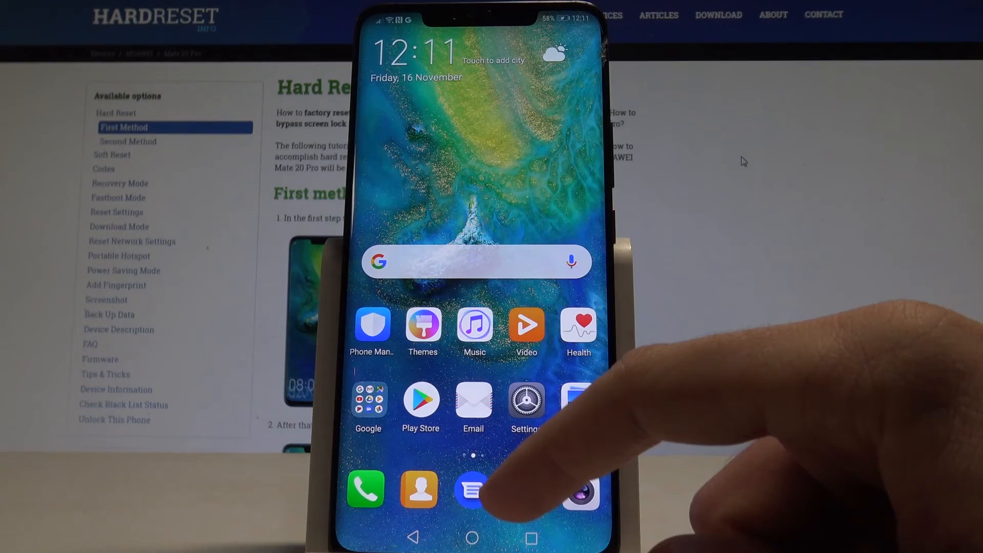
Turn on Natural tone in Settings' Colour & eye comfort options
left_click(527, 399)
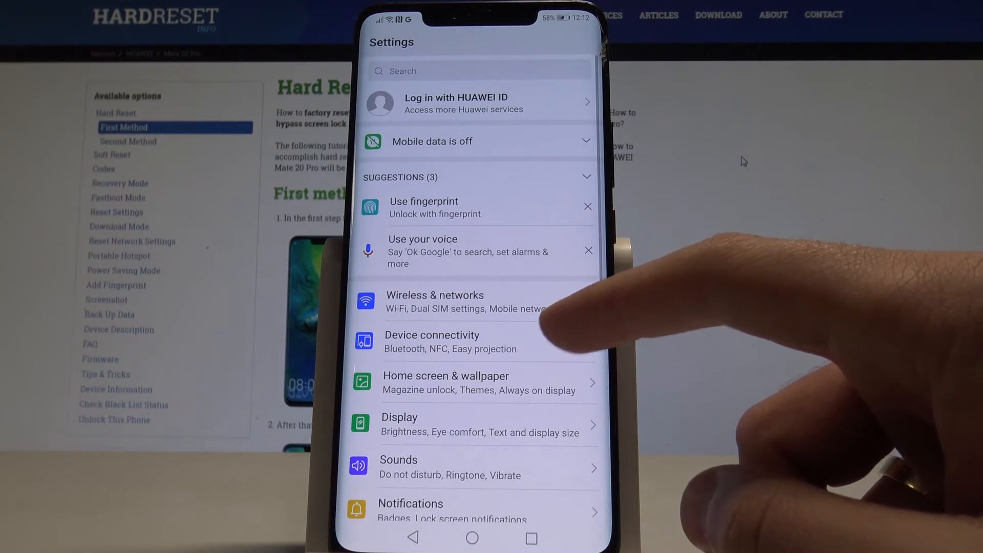
scroll("up", 3)
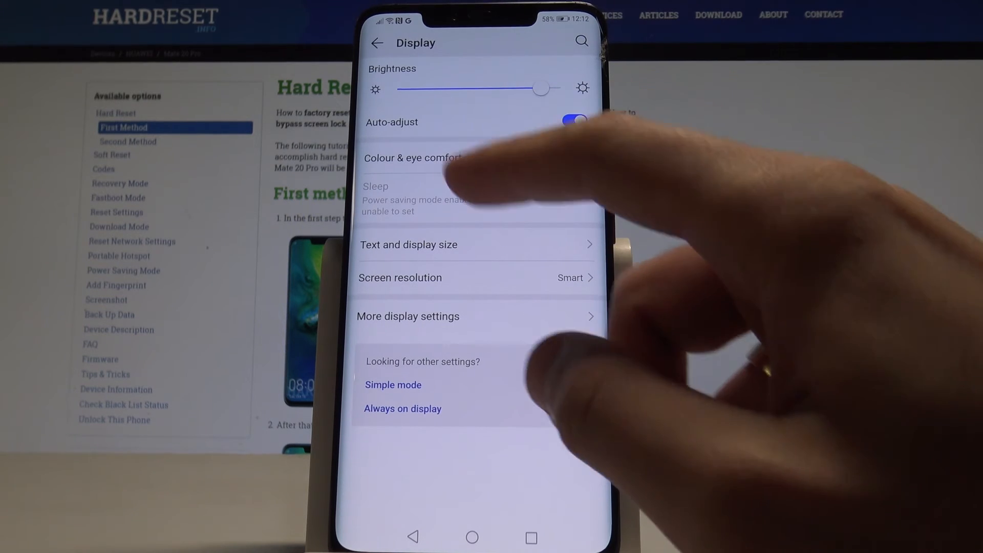
left_click(414, 157)
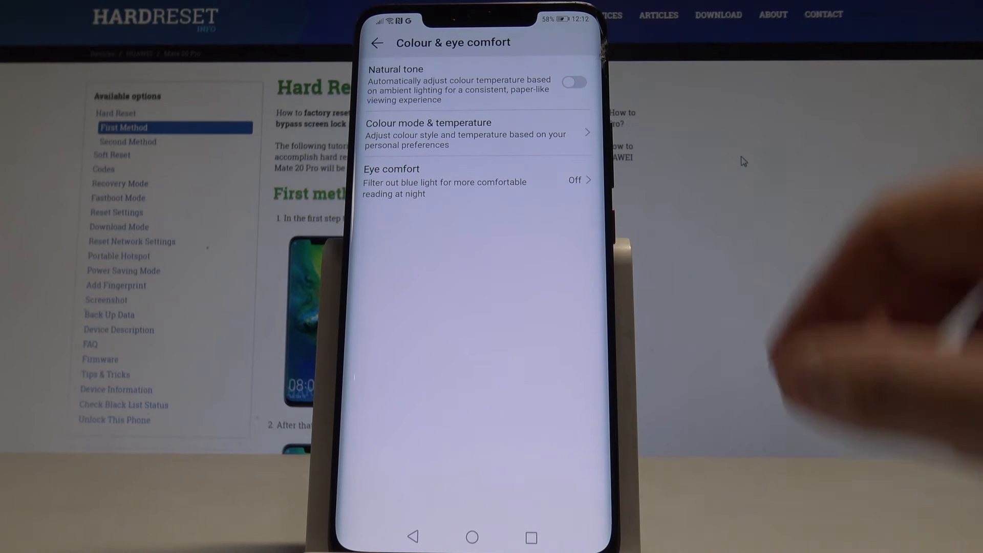
left_click(572, 82)
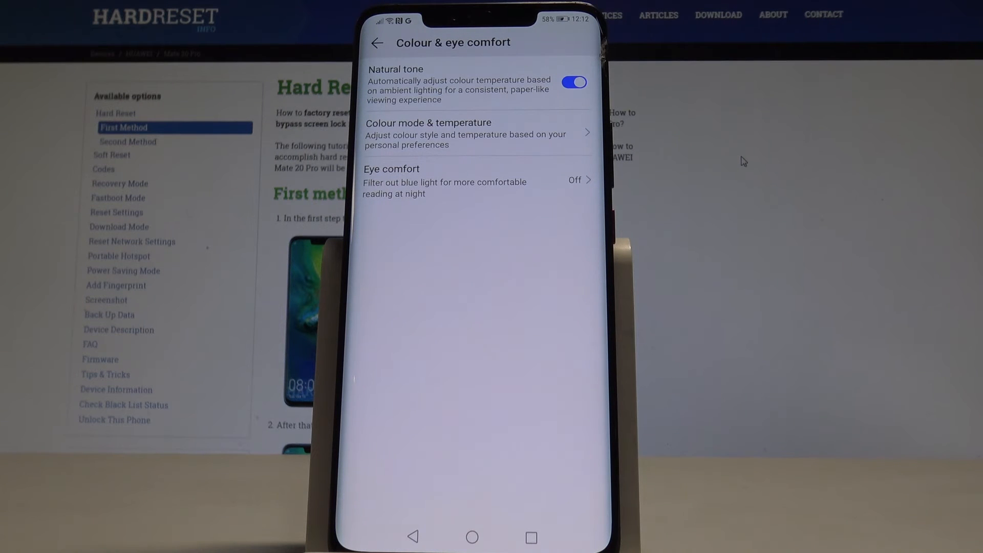
Set the colour temperature to Default under Colour mode & temperature
left_click(467, 133)
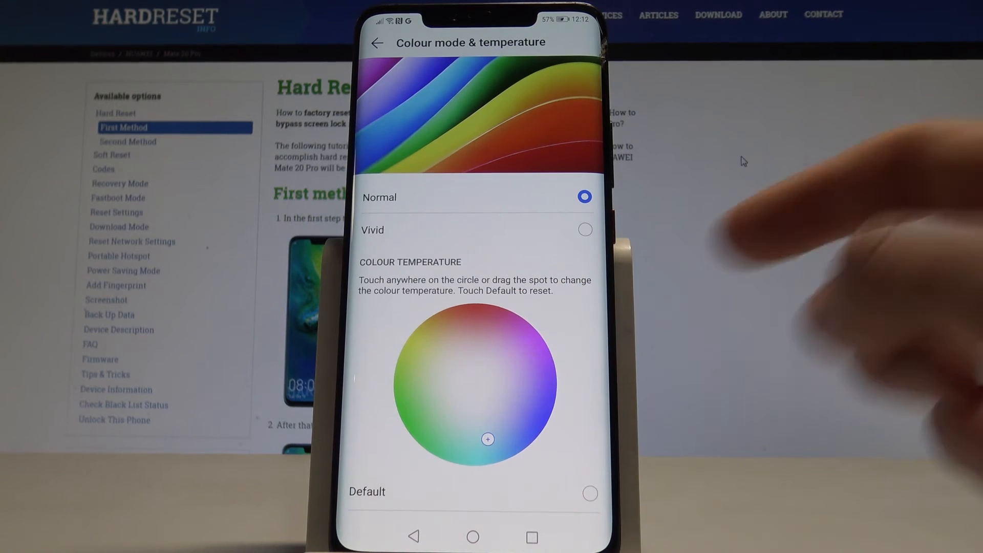
left_click(588, 493)
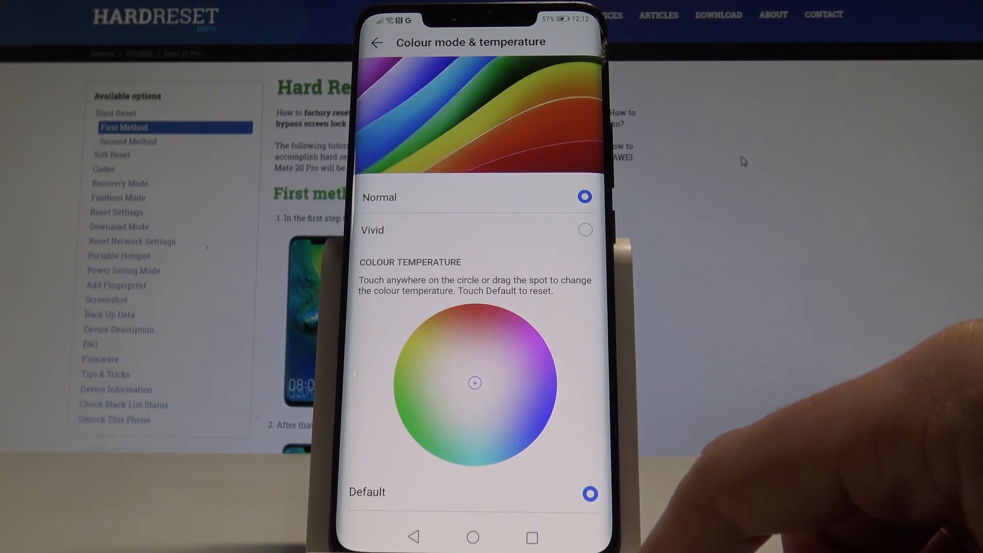
left_click(377, 42)
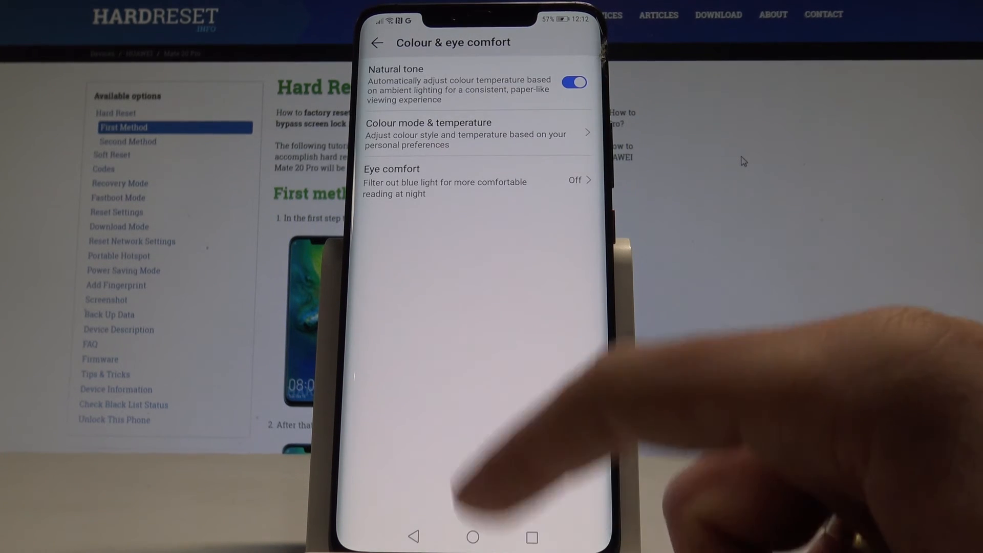
Turn Eye comfort off and enable its schedule, keeping the 22:00 start time
left_click(476, 181)
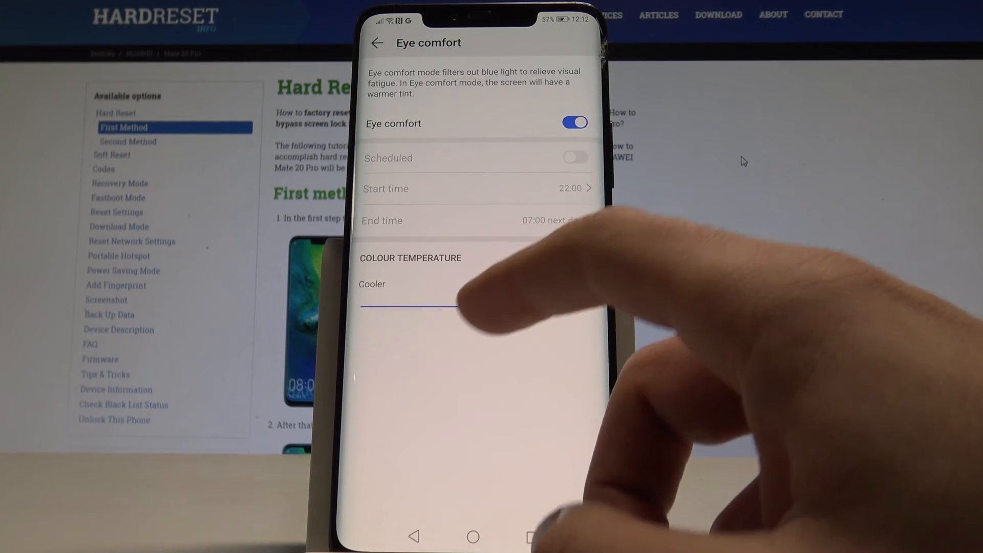
left_click(574, 122)
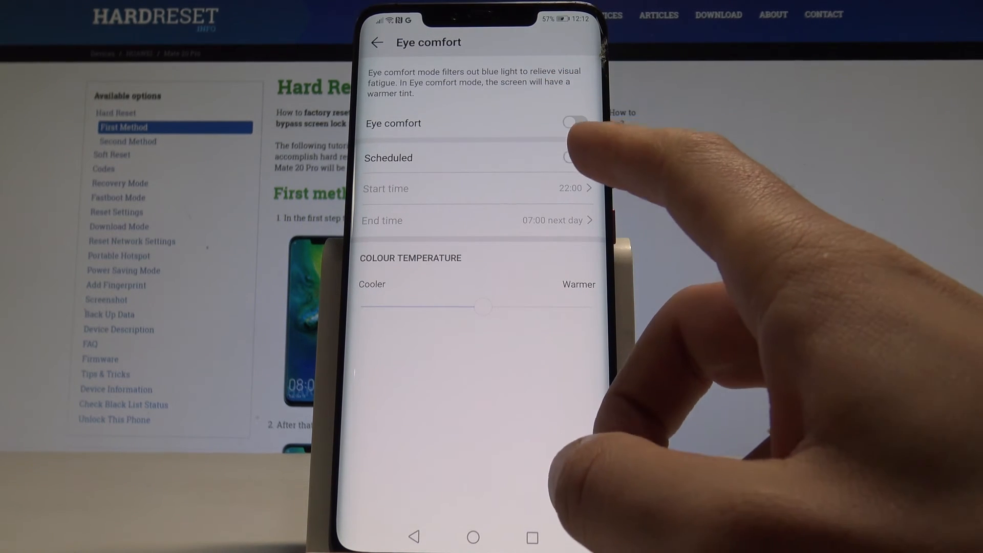
left_click(573, 158)
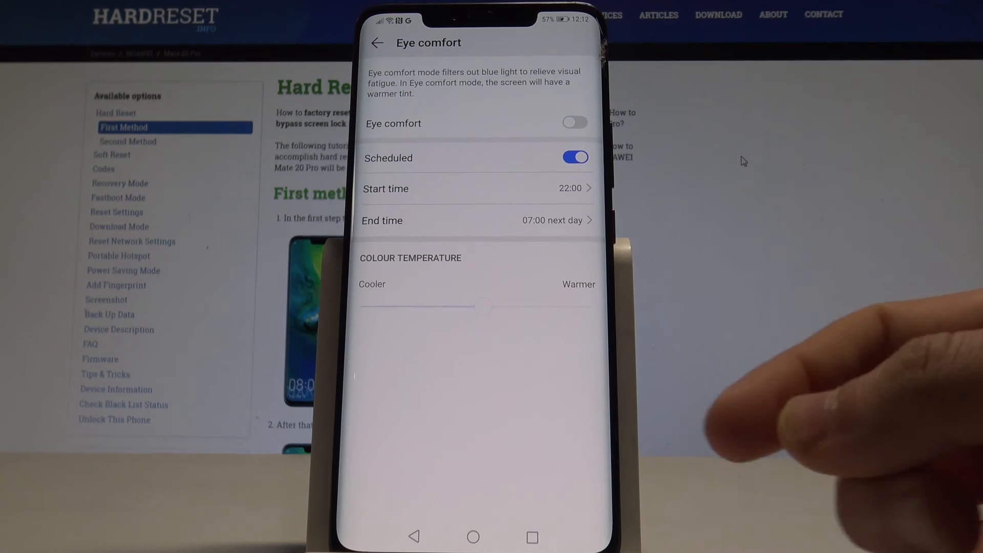
left_click(476, 189)
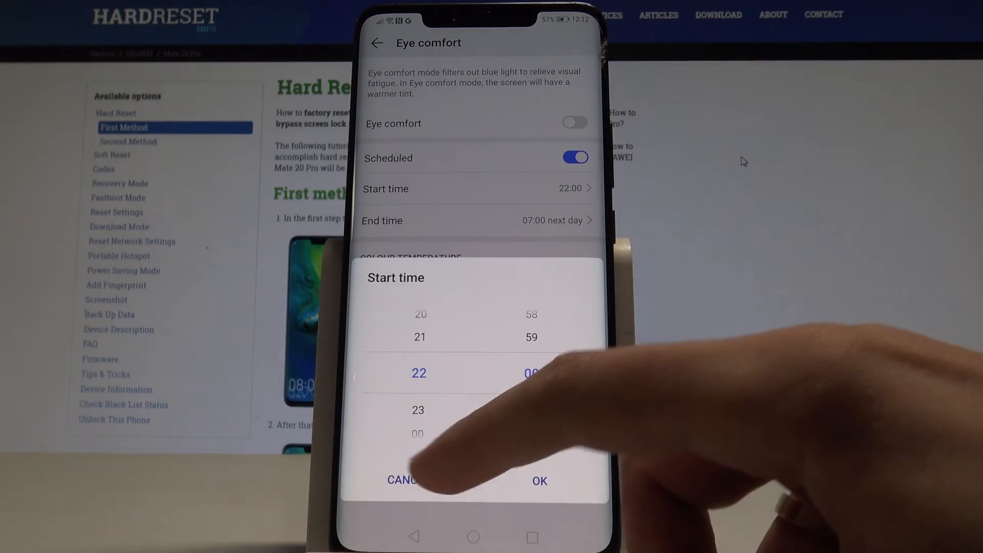
left_click(539, 481)
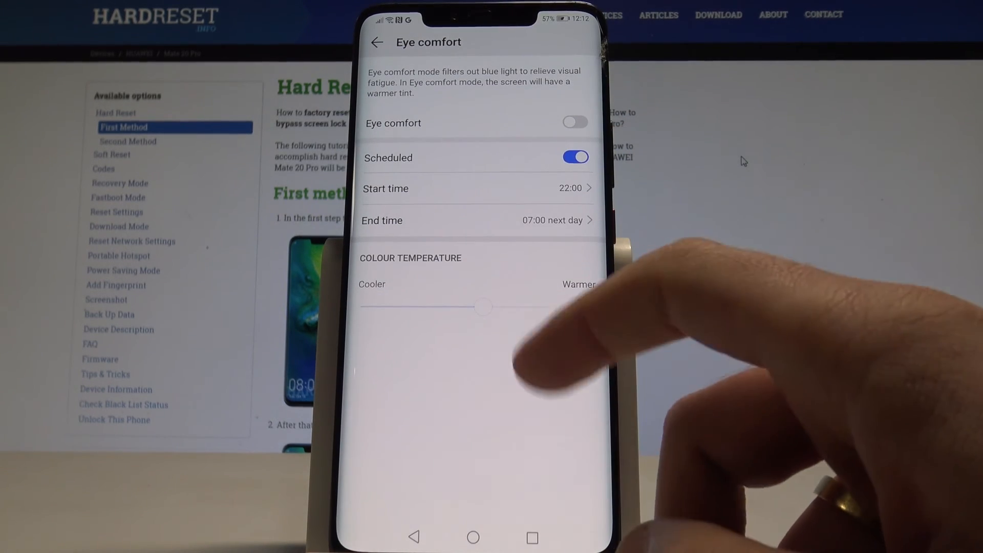
mouse_move(565, 344)
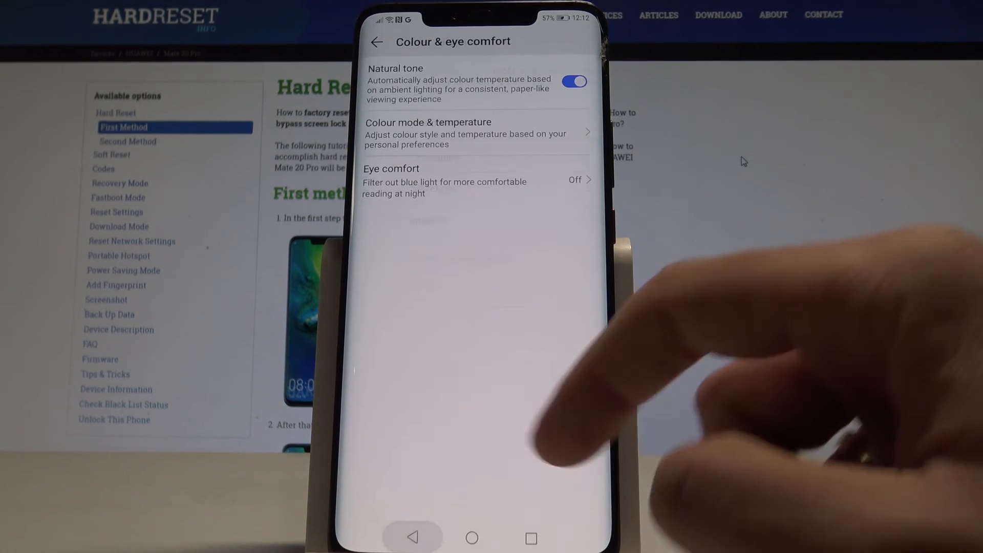
Reopen Settings and open Simple mode from the System section
left_click(377, 42)
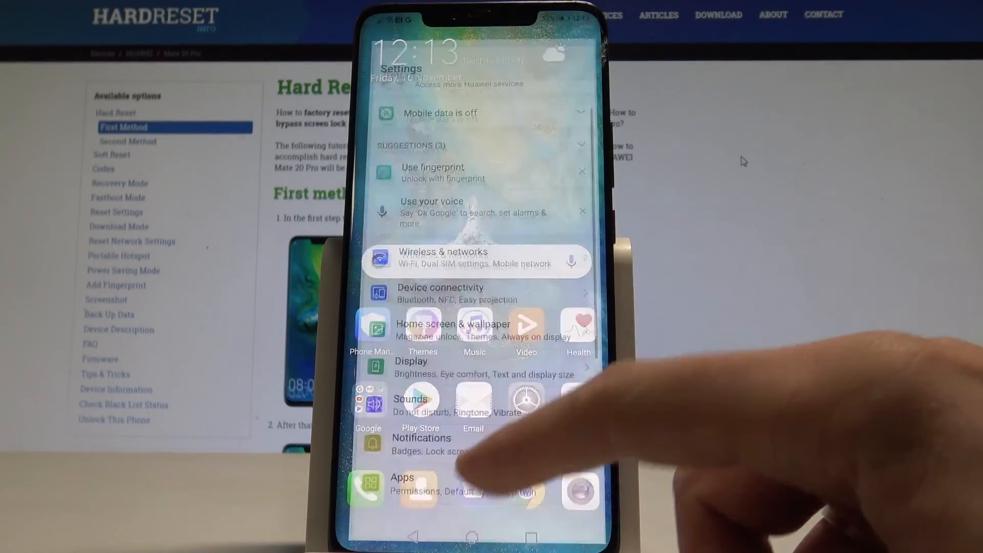
scroll("down", 3)
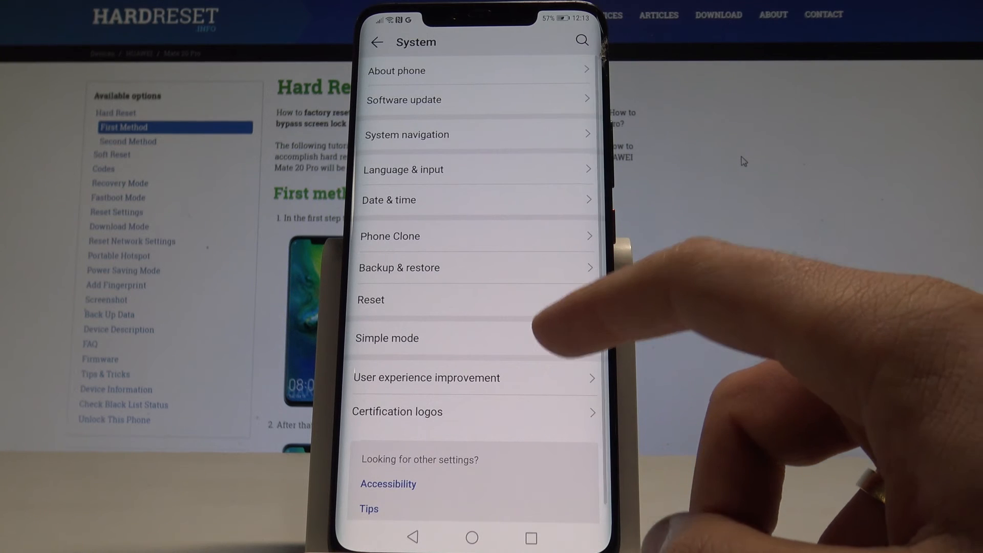
left_click(386, 338)
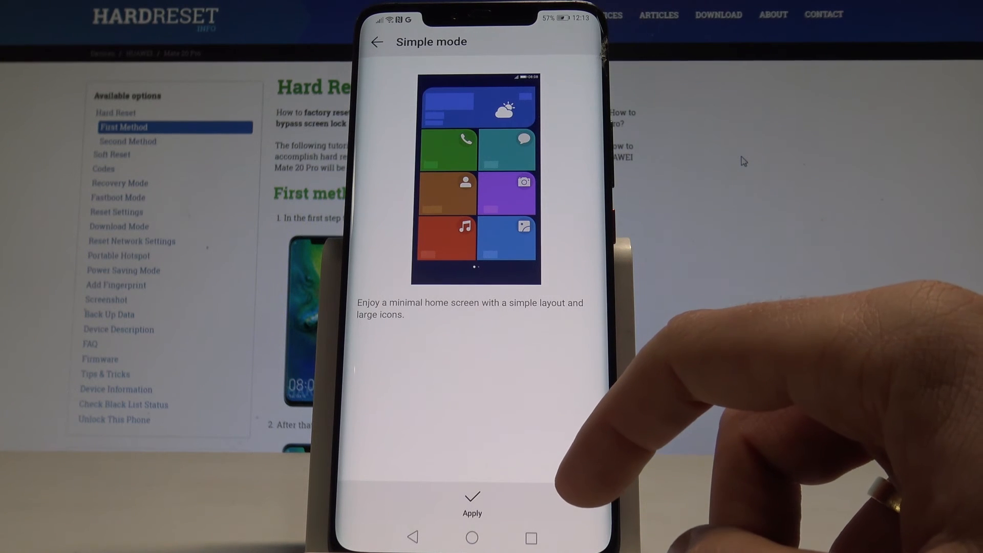